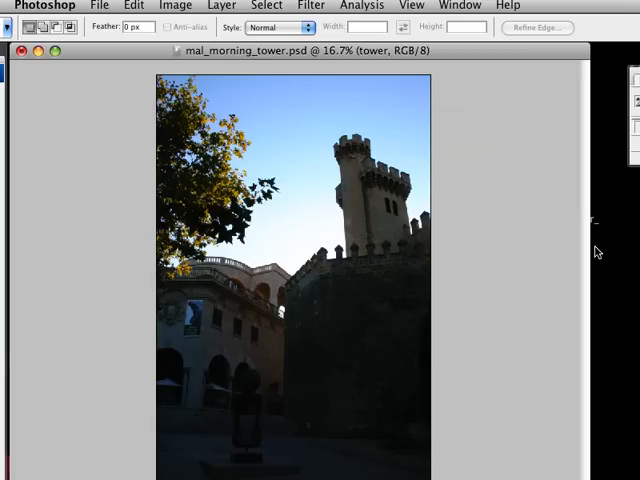
Step: Open the Filter menu to reach Render > Lens Flare
{"action": "left_click", "coordinate": [311, 6]}
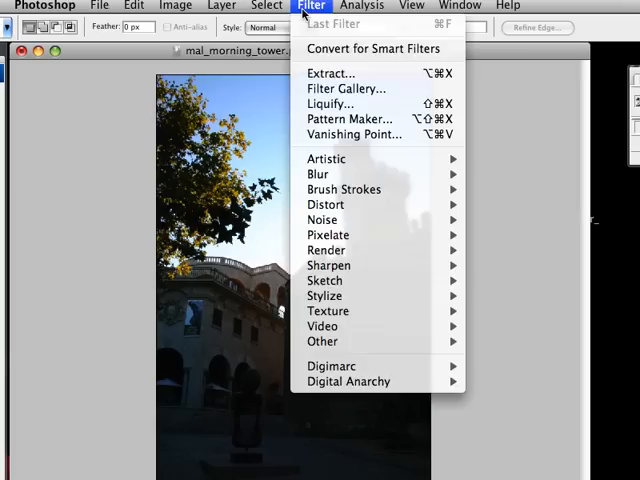
{"action": "mouse_move", "coordinate": [328, 265]}
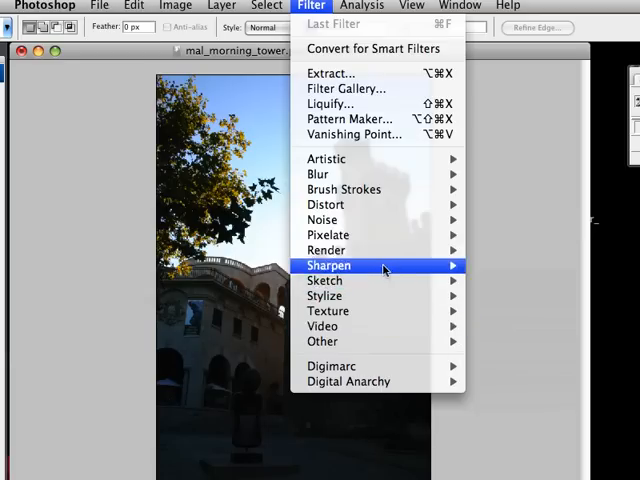
{"action": "mouse_move", "coordinate": [326, 250]}
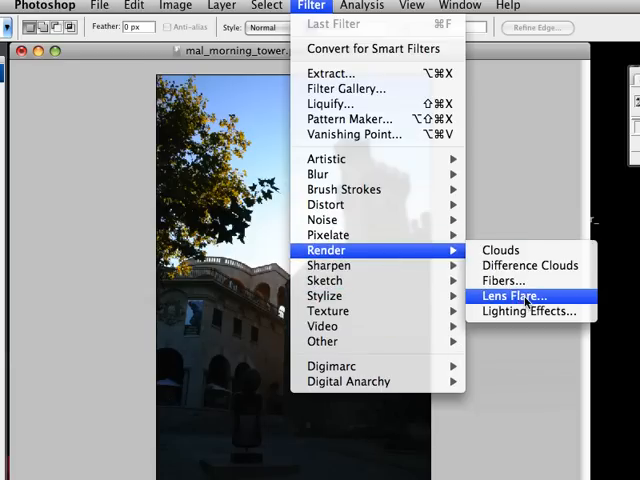
Step: Open Lens Flare, move its dialog off the photo, and set the flare centre low in the preview
{"action": "left_click", "coordinate": [514, 296]}
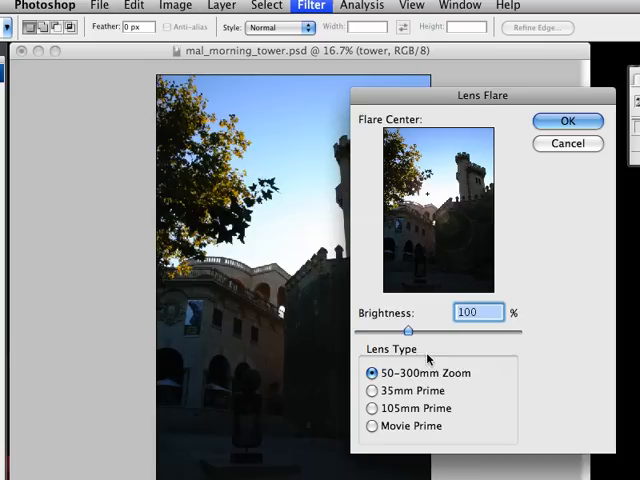
{"action": "left_click_drag", "start_coordinate": [483, 95], "coordinate": [256, 77]}
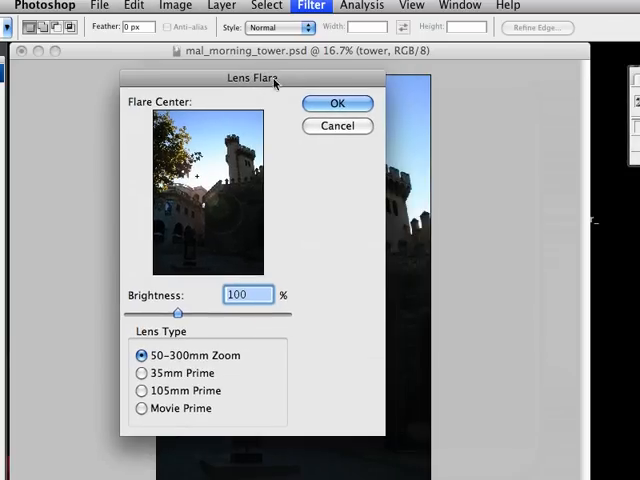
{"action": "left_click", "coordinate": [228, 223]}
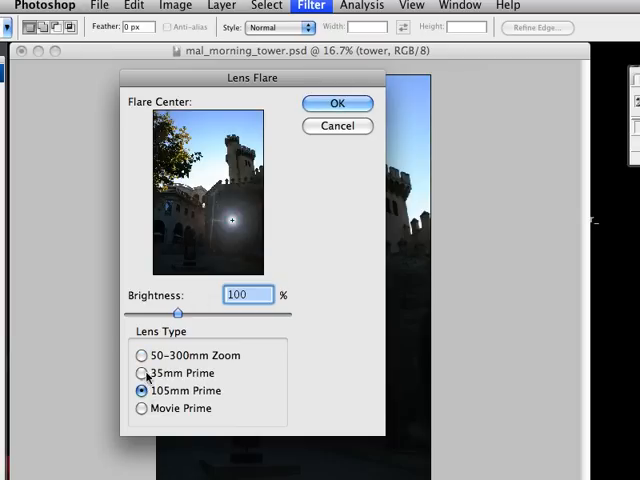
Step: Try the Movie Prime flare, nudge it toward the archway, then switch to 50–300mm Zoom
{"action": "left_click", "coordinate": [142, 372]}
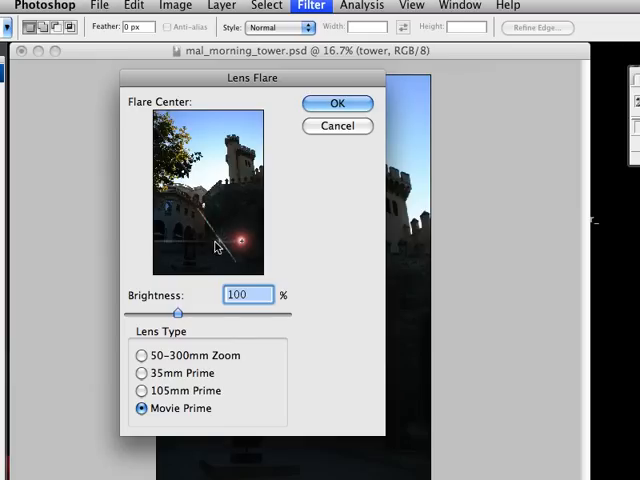
{"action": "left_click_drag", "start_coordinate": [240, 238], "coordinate": [210, 222]}
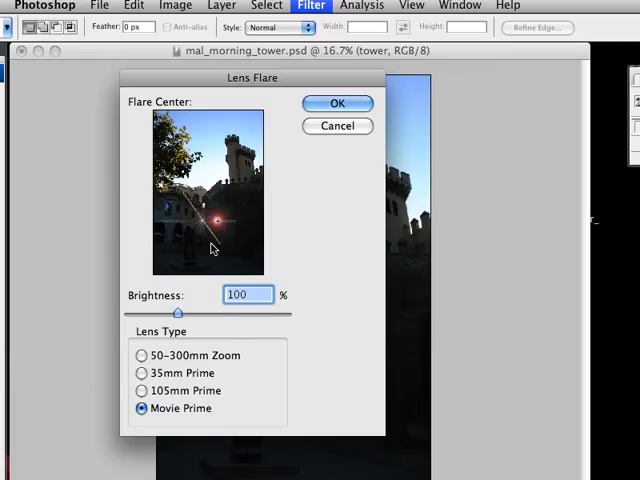
{"action": "mouse_move", "coordinate": [158, 365]}
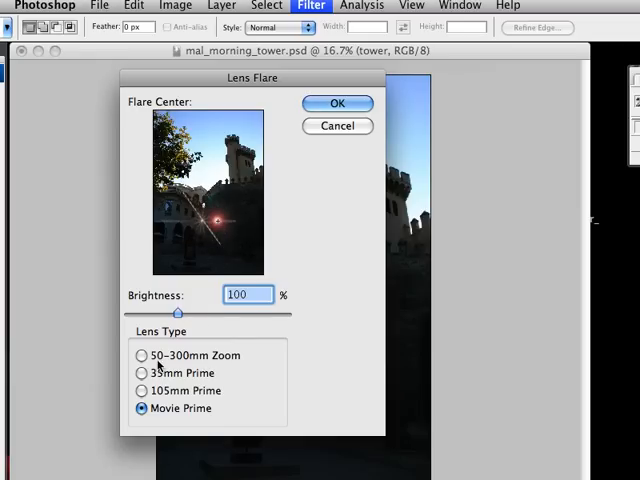
{"action": "left_click", "coordinate": [142, 355]}
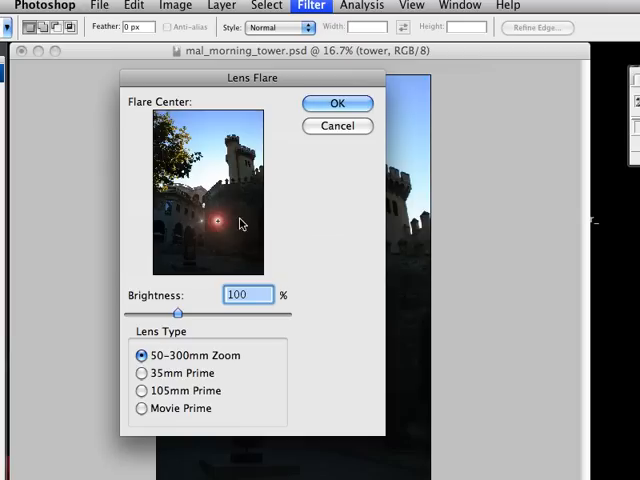
{"action": "mouse_move", "coordinate": [240, 205]}
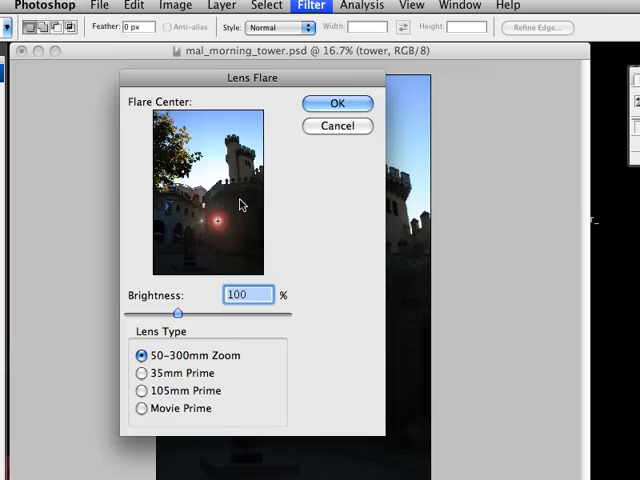
{"action": "mouse_move", "coordinate": [388, 250]}
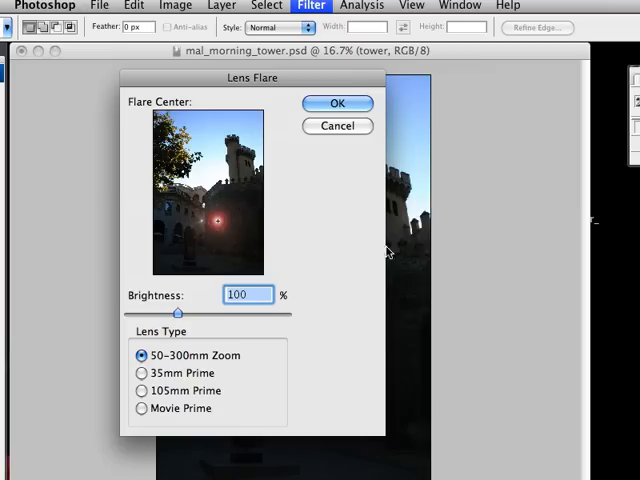
{"action": "mouse_move", "coordinate": [224, 222]}
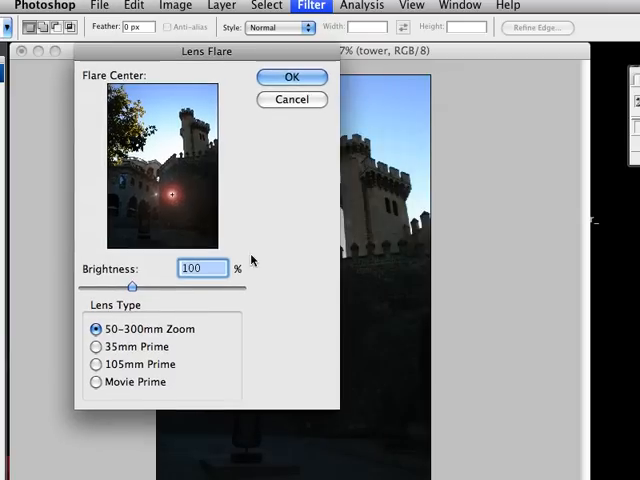
{"action": "mouse_move", "coordinate": [142, 170]}
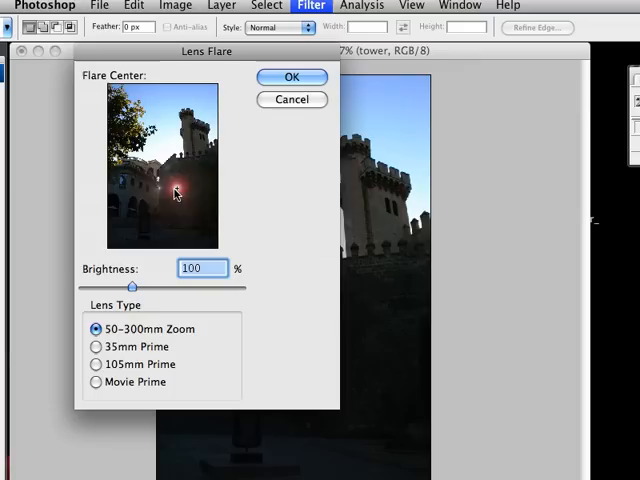
Step: Shift the flare centre into the archway and settle Brightness at 110% after trying higher
{"action": "left_click_drag", "start_coordinate": [172, 192], "coordinate": [160, 207]}
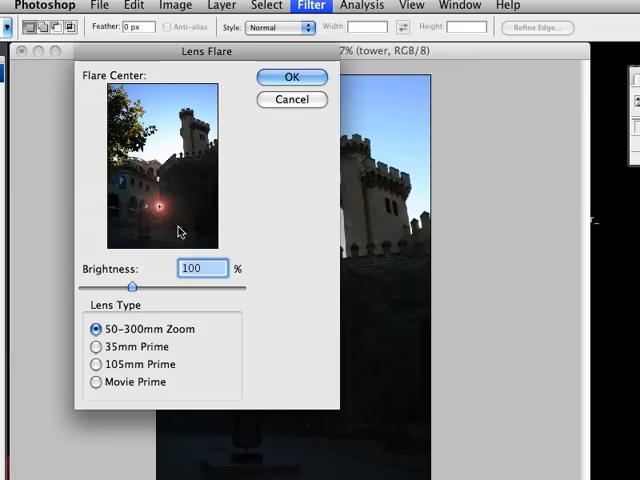
{"action": "mouse_move", "coordinate": [313, 204]}
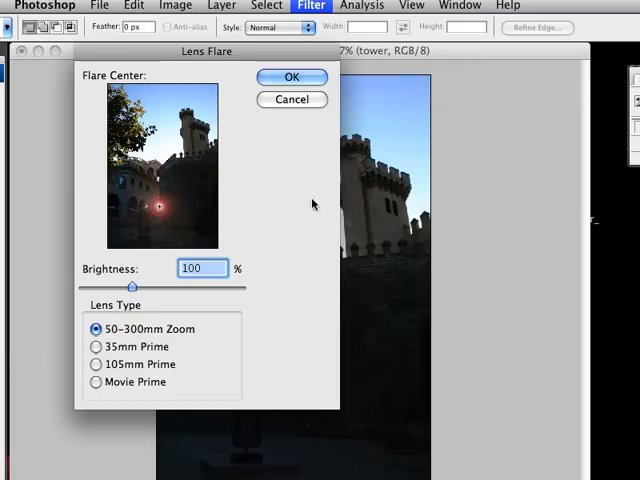
{"action": "mouse_move", "coordinate": [135, 287]}
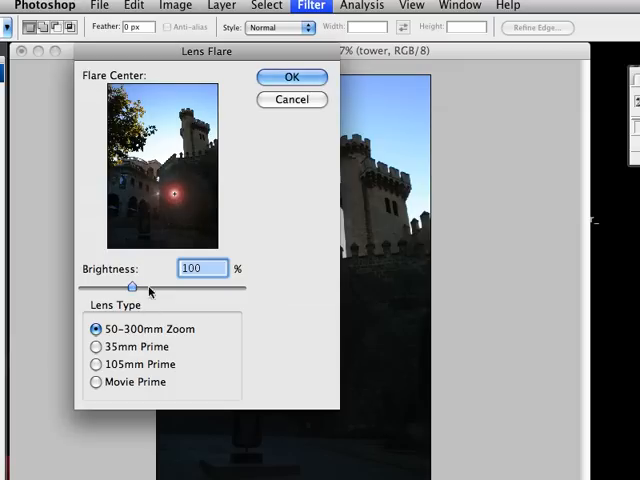
{"action": "mouse_move", "coordinate": [135, 290]}
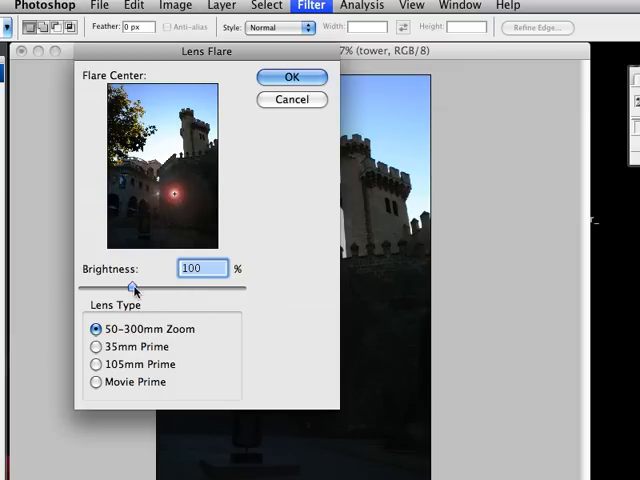
{"action": "left_click_drag", "start_coordinate": [132, 287], "coordinate": [205, 287]}
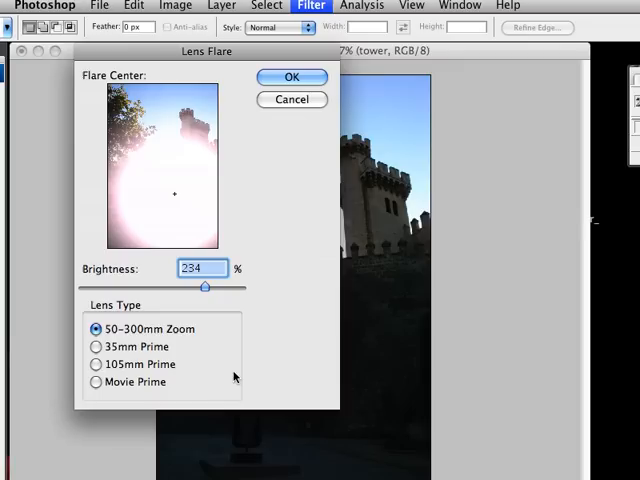
{"action": "mouse_move", "coordinate": [203, 297]}
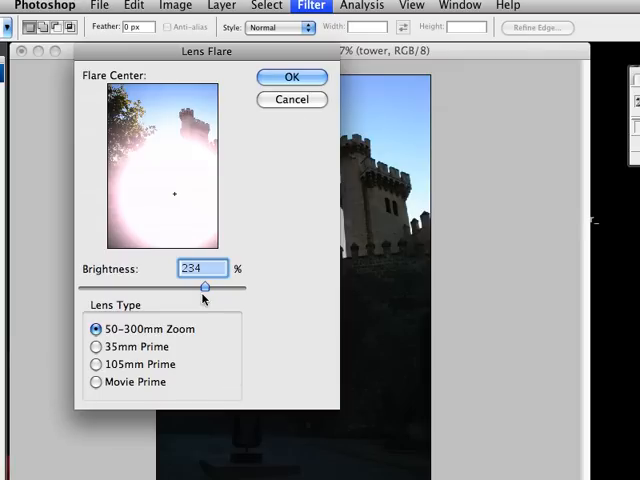
{"action": "left_click_drag", "start_coordinate": [205, 287], "coordinate": [168, 287]}
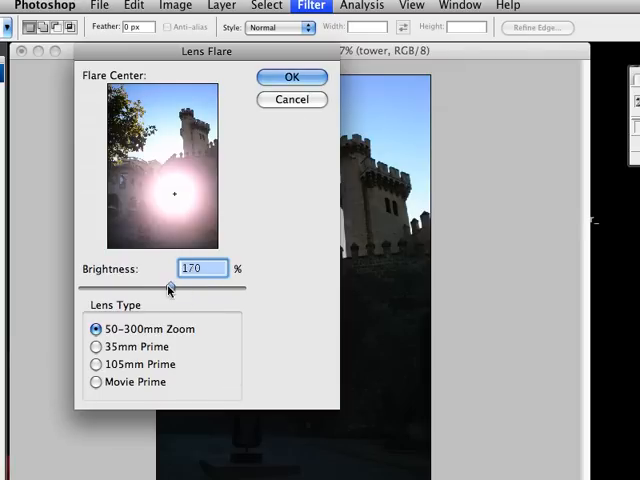
{"action": "left_click_drag", "start_coordinate": [168, 287], "coordinate": [155, 287]}
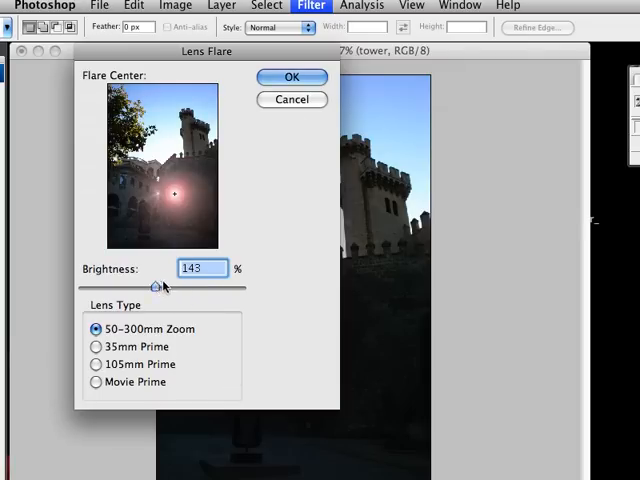
{"action": "left_click_drag", "start_coordinate": [156, 285], "coordinate": [138, 285]}
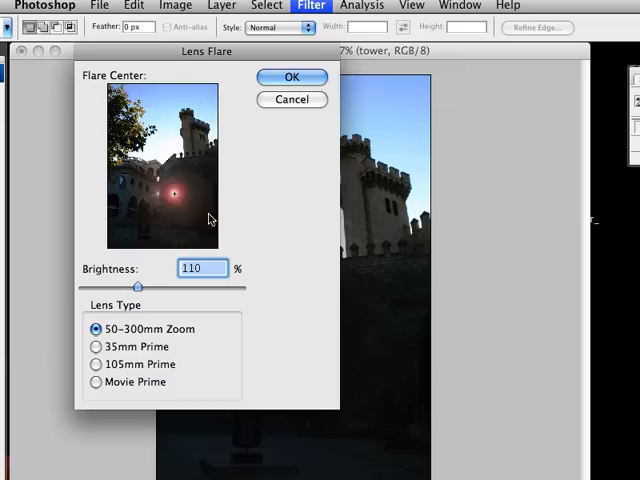
{"action": "mouse_move", "coordinate": [183, 219]}
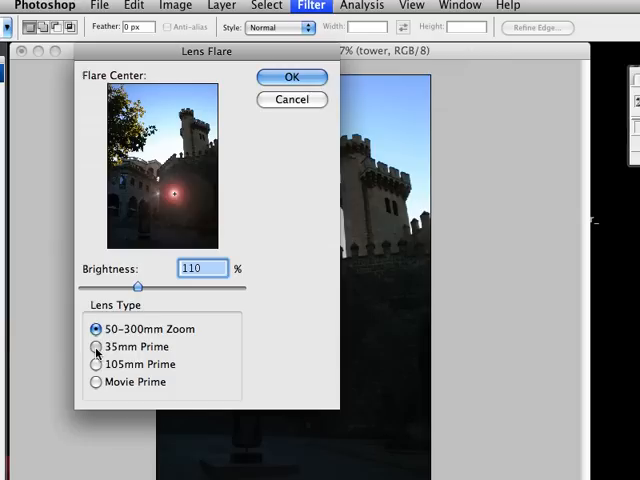
Step: Compare 35mm, 105mm and 50–300mm lens types, then use 105mm Prime at 228% brightness
{"action": "left_click", "coordinate": [96, 346]}
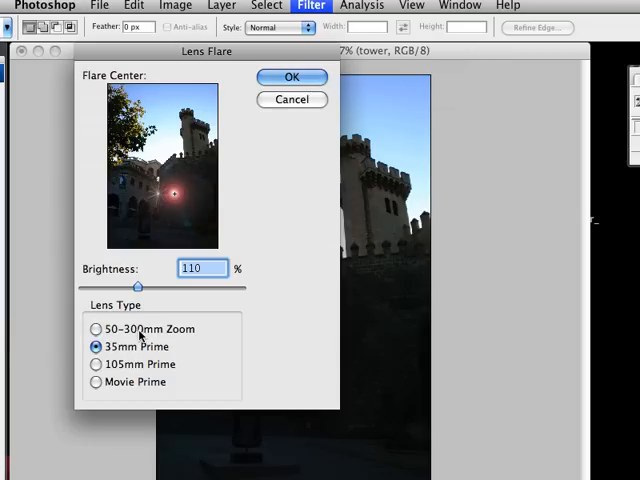
{"action": "mouse_move", "coordinate": [113, 357]}
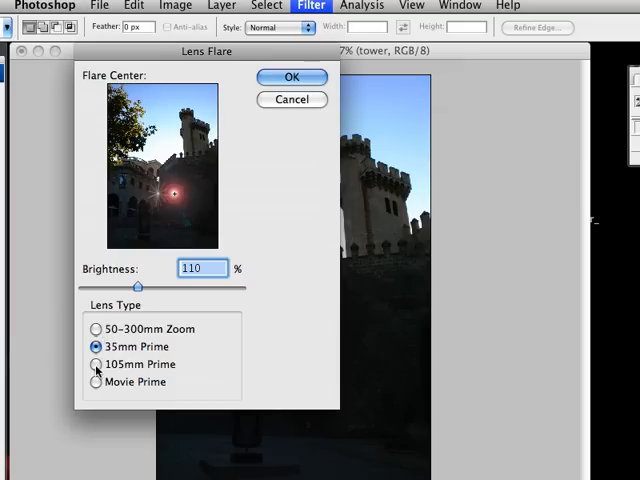
{"action": "left_click", "coordinate": [96, 364]}
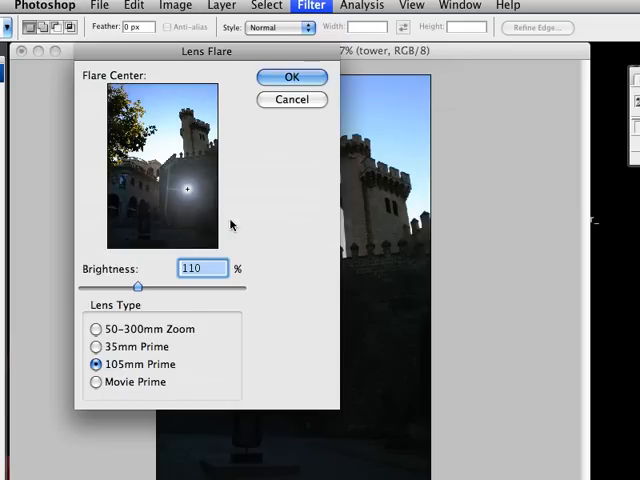
{"action": "mouse_move", "coordinate": [200, 250]}
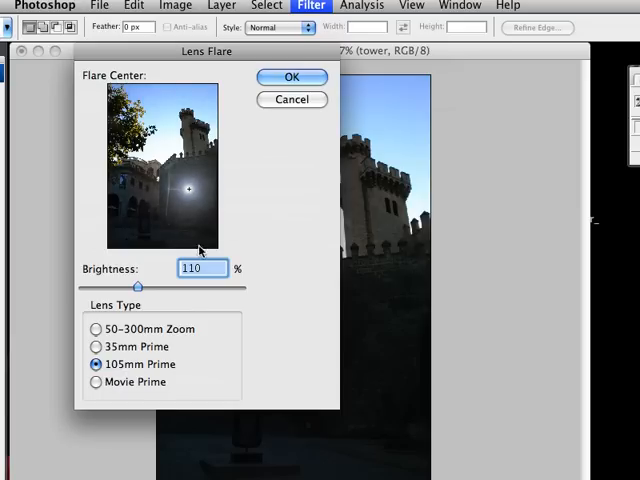
{"action": "left_click", "coordinate": [95, 328]}
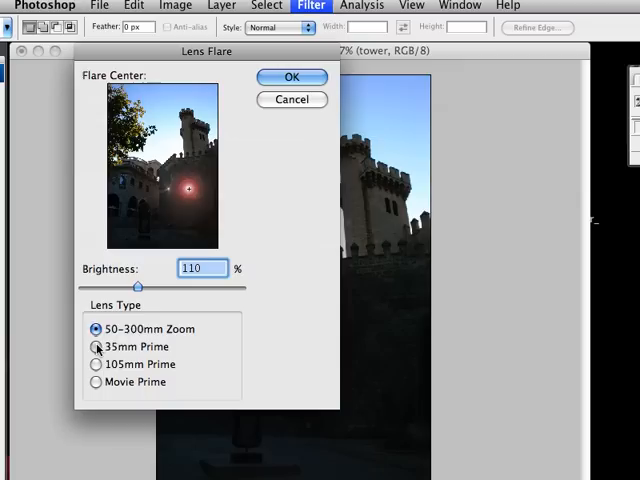
{"action": "left_click", "coordinate": [96, 346]}
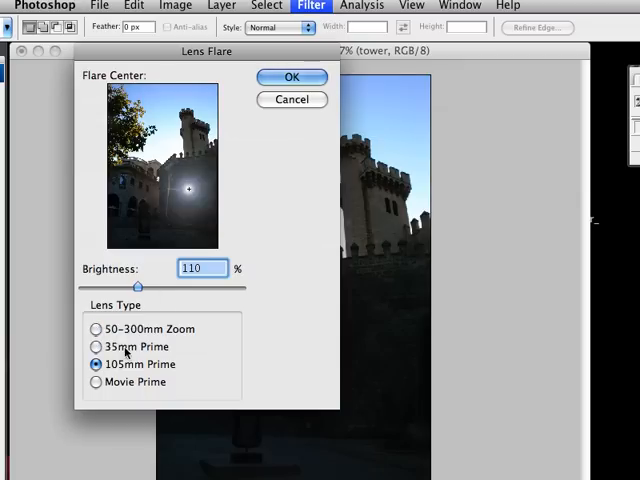
{"action": "left_click_drag", "start_coordinate": [136, 286], "coordinate": [201, 286]}
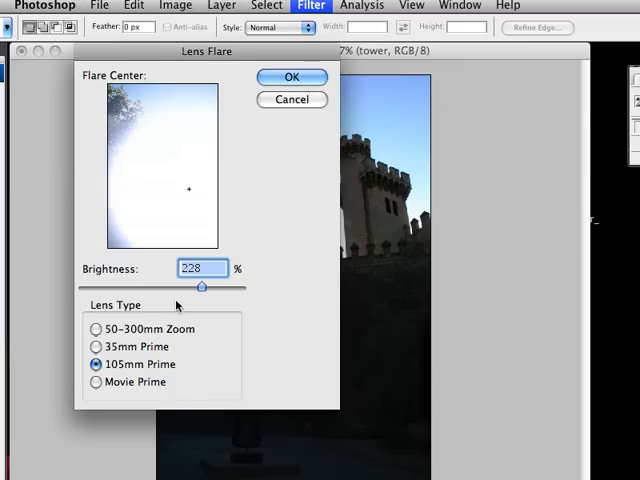
{"action": "mouse_move", "coordinate": [260, 237]}
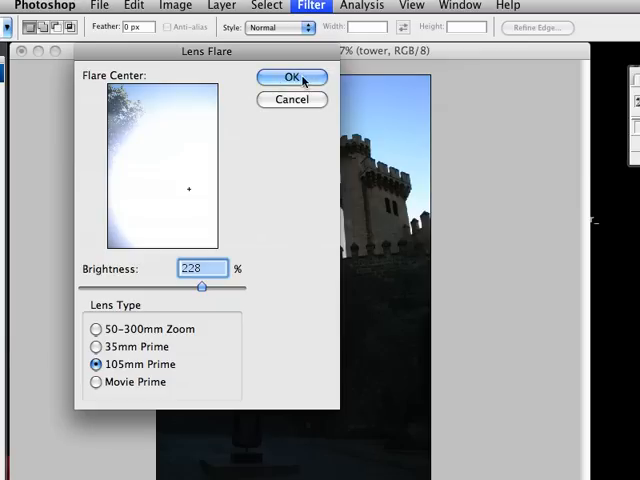
{"action": "mouse_move", "coordinate": [322, 134]}
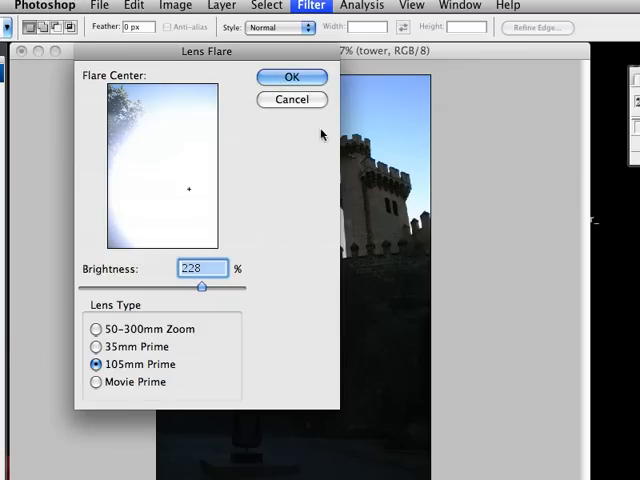
Step: Cancel Lens Flare and launch Knoll Light Factory from the Filter menu
{"action": "left_click", "coordinate": [291, 77]}
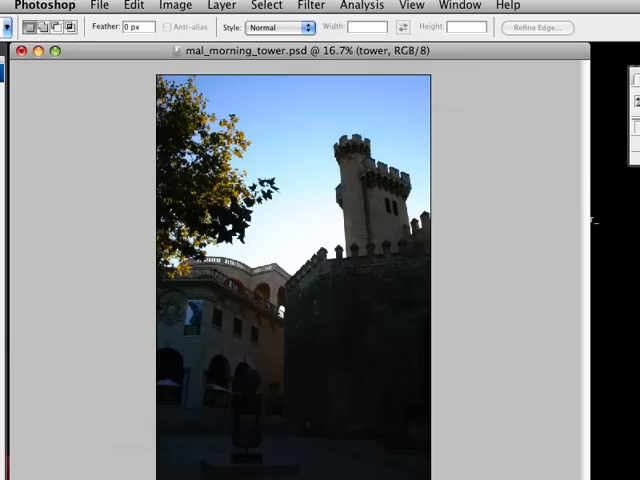
{"action": "left_click", "coordinate": [312, 6]}
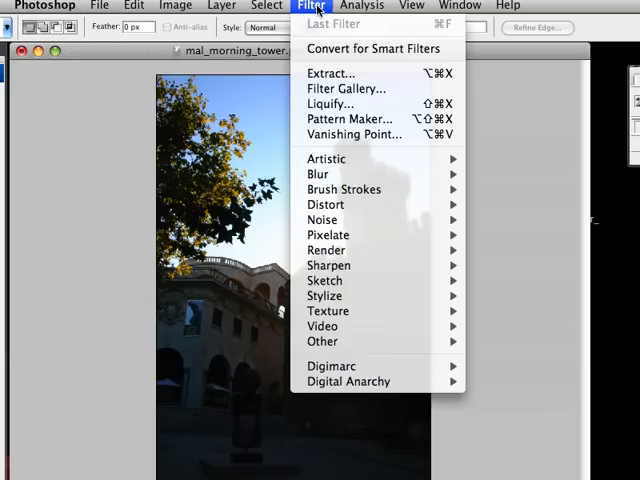
{"action": "mouse_move", "coordinate": [348, 381]}
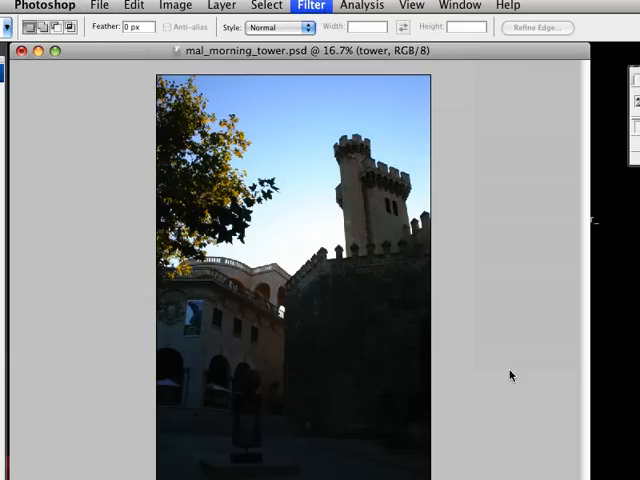
{"action": "left_click", "coordinate": [310, 6]}
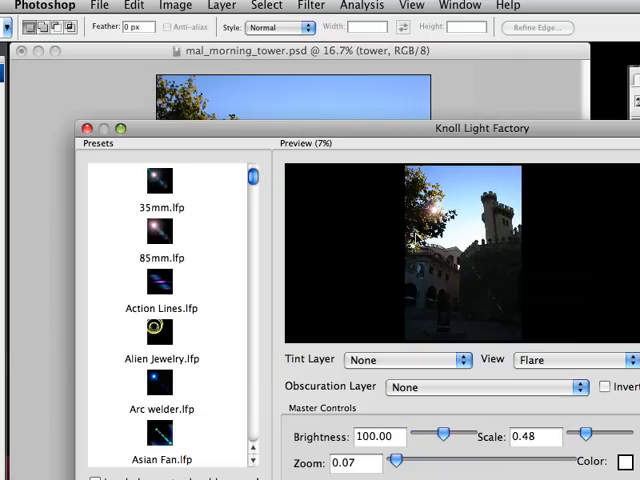
{"action": "mouse_move", "coordinate": [307, 332]}
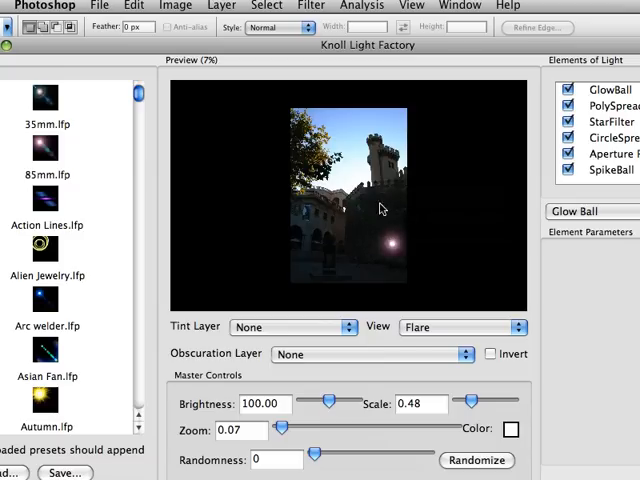
Step: Zoom the Knoll Light Factory preview in on the tower photo and adjust a slider
{"action": "right_click", "coordinate": [375, 210]}
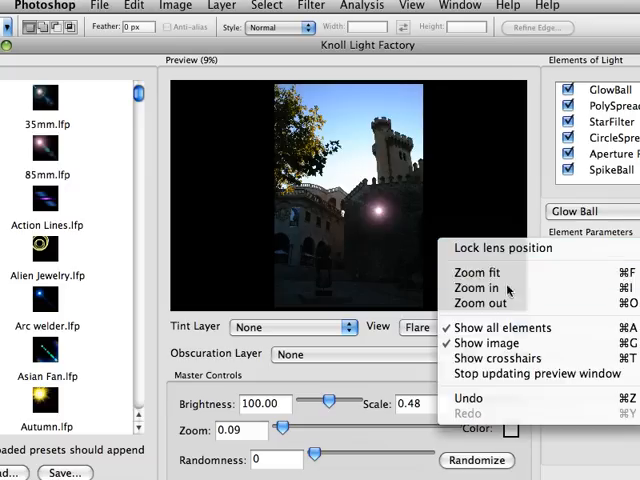
{"action": "left_click", "coordinate": [476, 288]}
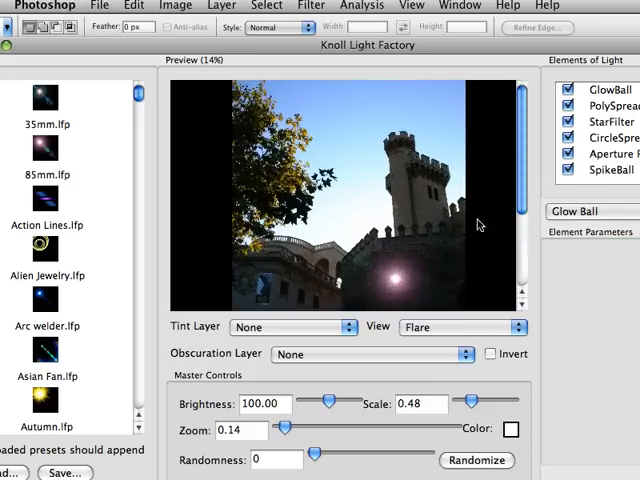
{"action": "left_click_drag", "start_coordinate": [287, 427], "coordinate": [295, 427]}
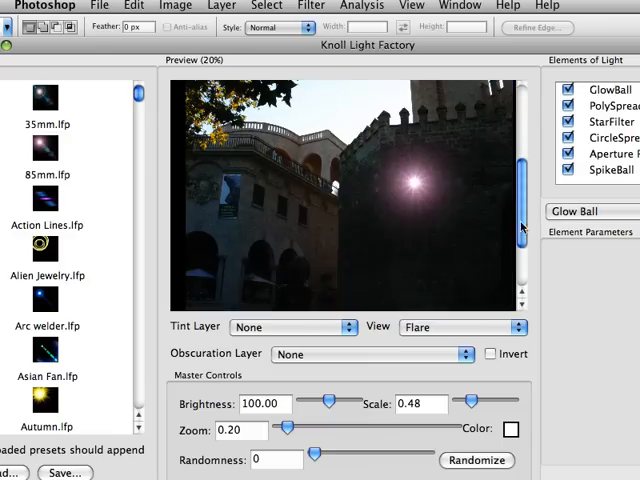
{"action": "mouse_move", "coordinate": [462, 195]}
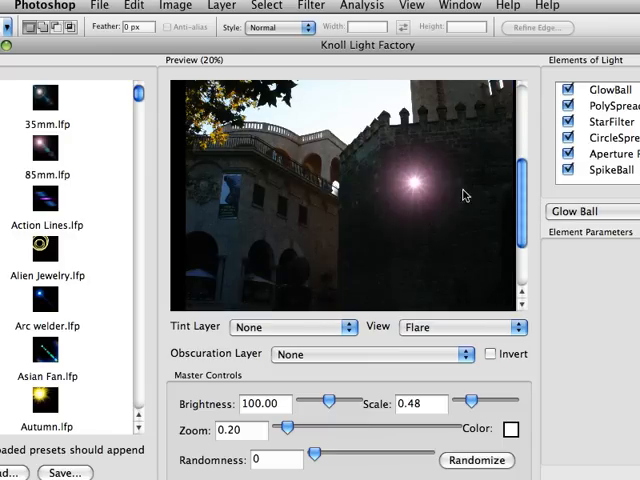
{"action": "mouse_move", "coordinate": [407, 237]}
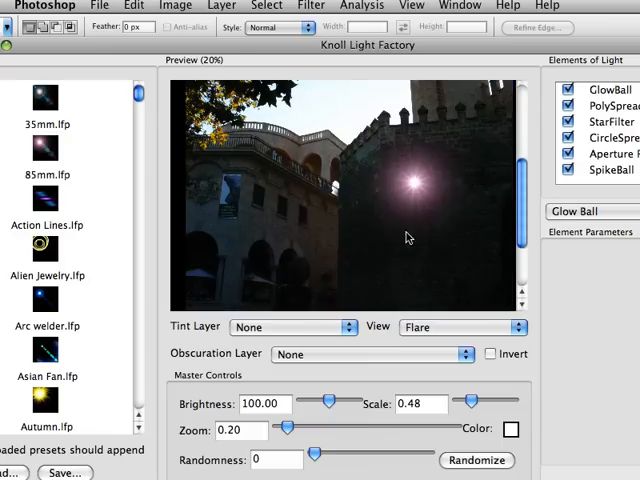
{"action": "mouse_move", "coordinate": [365, 284]}
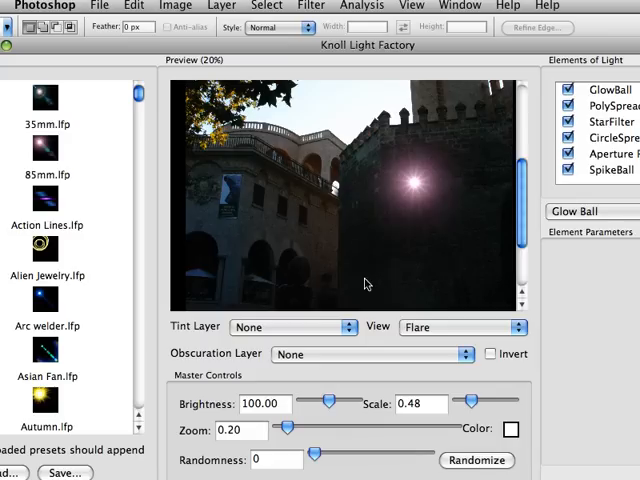
{"action": "mouse_move", "coordinate": [399, 209]}
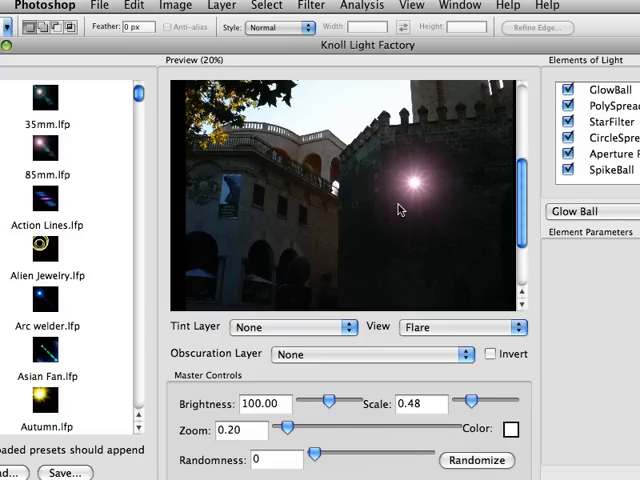
{"action": "mouse_move", "coordinate": [371, 218]}
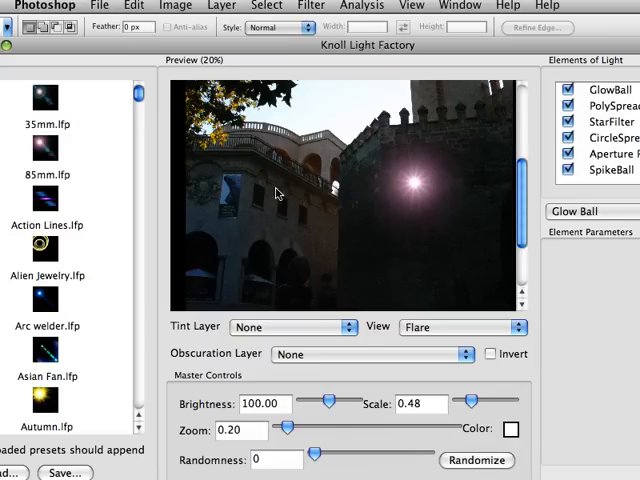
Step: Scroll down the preset list, try a preset such as xmas lights, then scroll back up
{"action": "scroll", "scroll_direction": "down", "scroll_amount": 3}
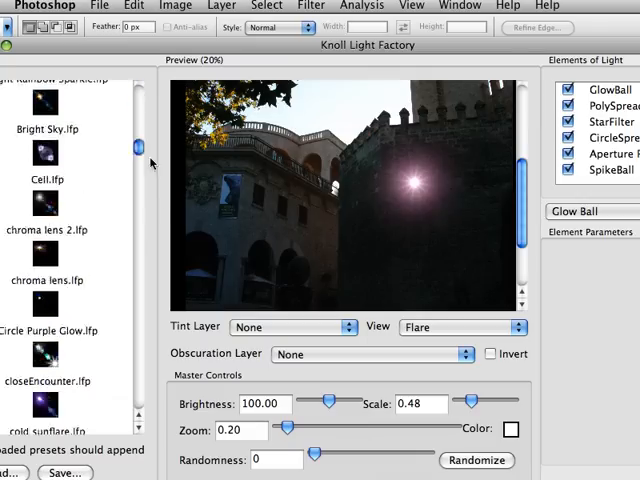
{"action": "scroll", "scroll_direction": "down", "scroll_amount": 3}
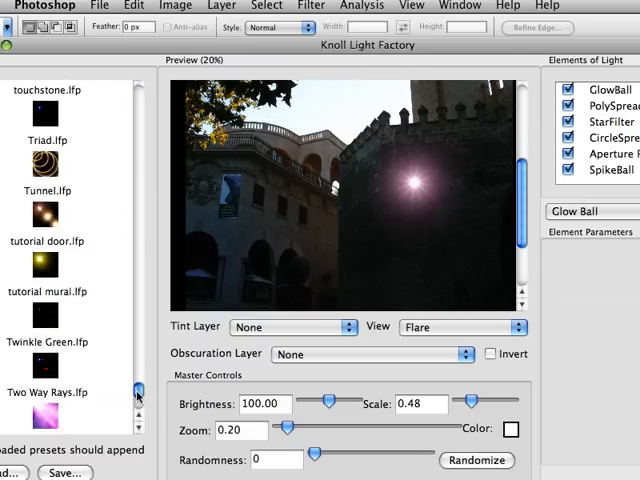
{"action": "scroll", "scroll_direction": "down", "scroll_amount": 3}
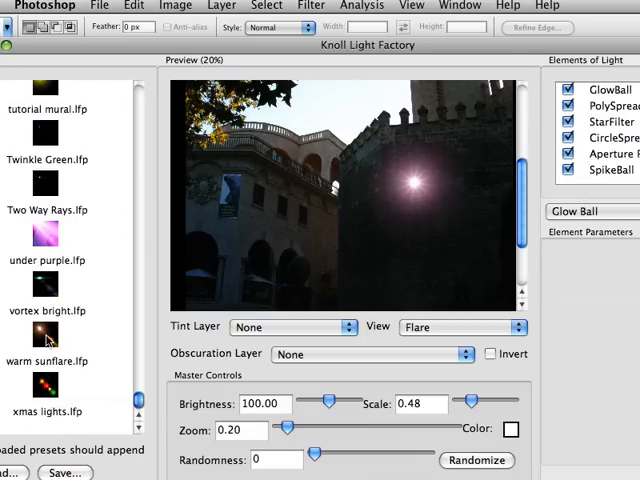
{"action": "left_click", "coordinate": [47, 310]}
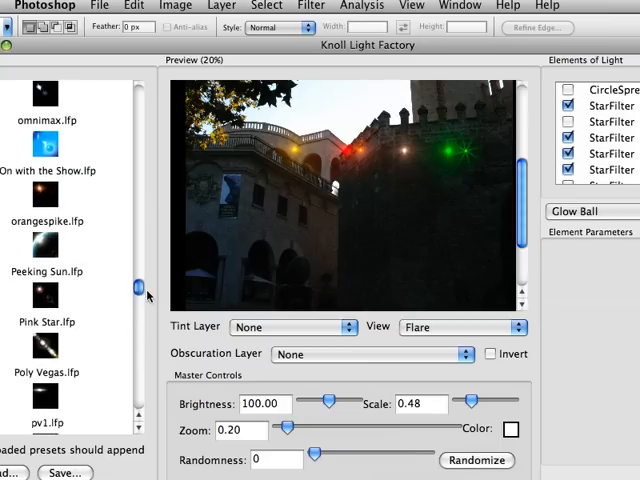
{"action": "scroll", "scroll_direction": "up", "scroll_amount": 3}
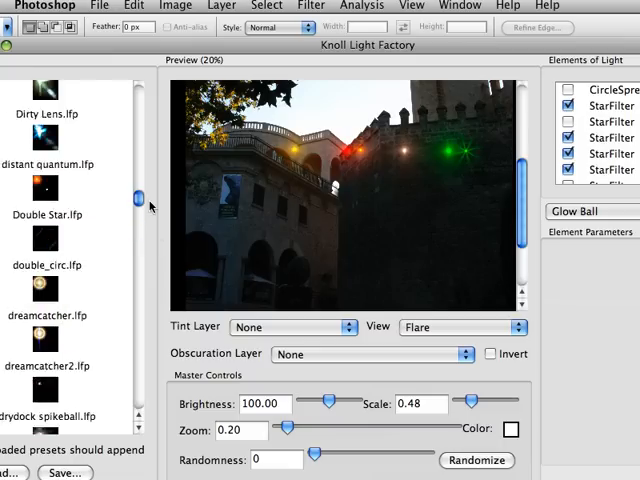
{"action": "scroll", "scroll_direction": "up", "scroll_amount": 3}
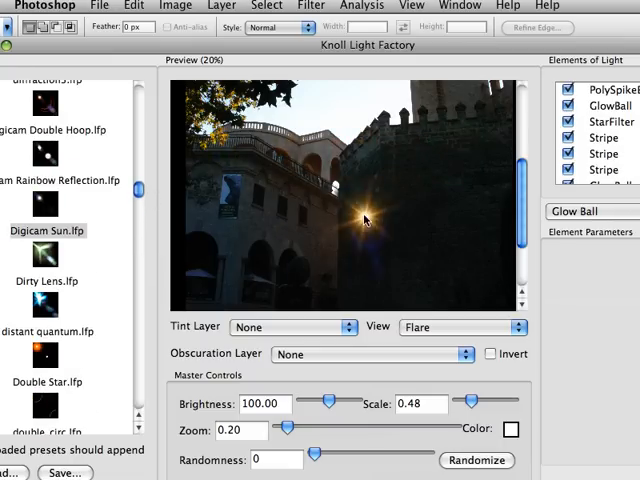
Step: Drag the Digicam Sun flare into the archway, with brightness 85.30 and scale 1.56
{"action": "left_click_drag", "start_coordinate": [365, 218], "coordinate": [340, 185]}
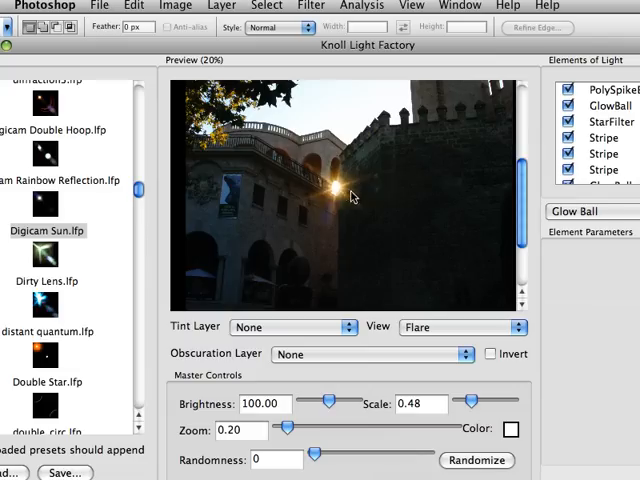
{"action": "mouse_move", "coordinate": [343, 202]}
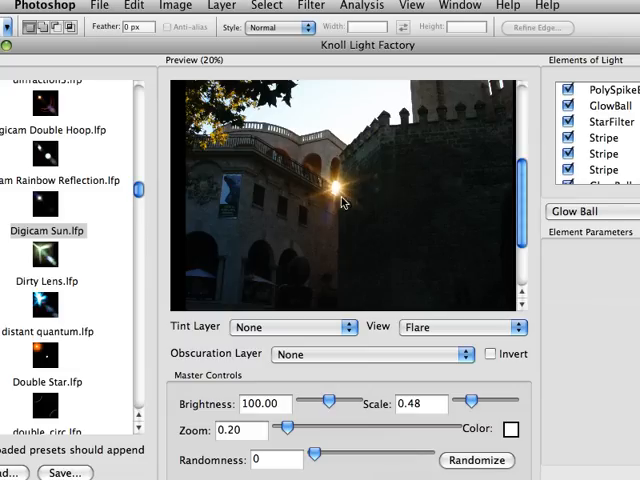
{"action": "mouse_move", "coordinate": [392, 273]}
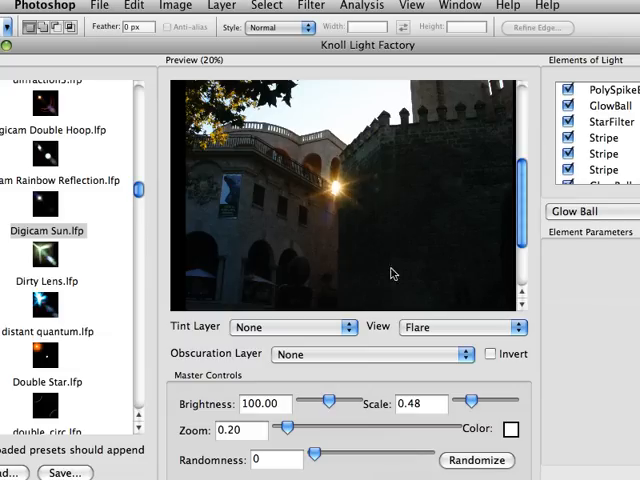
{"action": "mouse_move", "coordinate": [447, 228]}
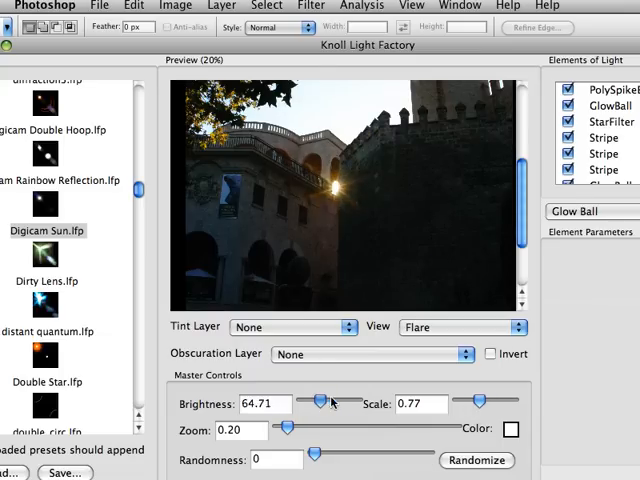
{"action": "left_click_drag", "start_coordinate": [318, 402], "coordinate": [328, 402]}
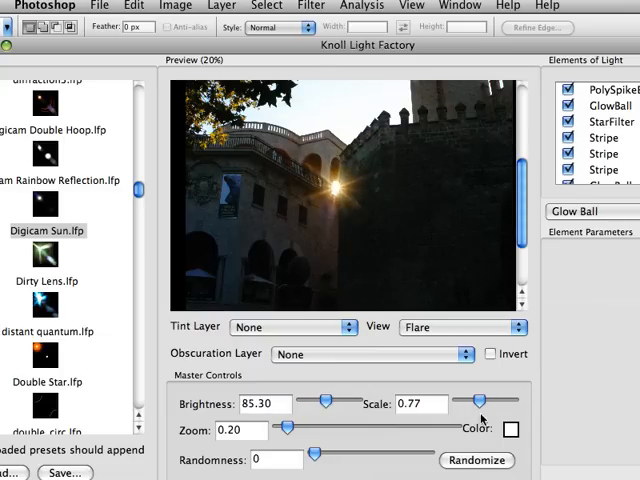
{"action": "left_click_drag", "start_coordinate": [478, 400], "coordinate": [497, 400]}
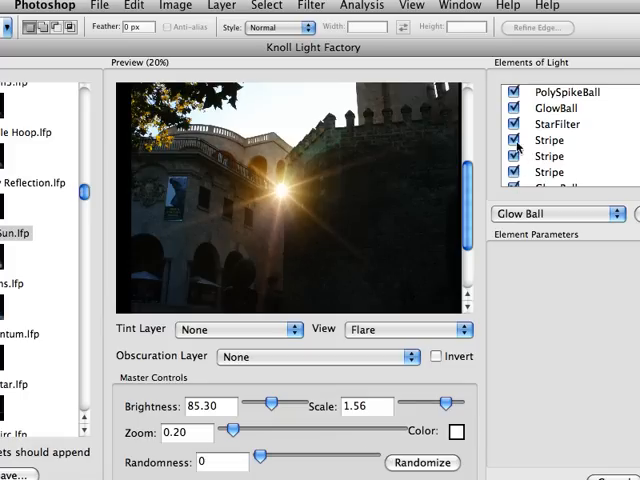
Step: Switch off two stripe elements and the GlowBall in Elements of Light
{"action": "left_click", "coordinate": [514, 140]}
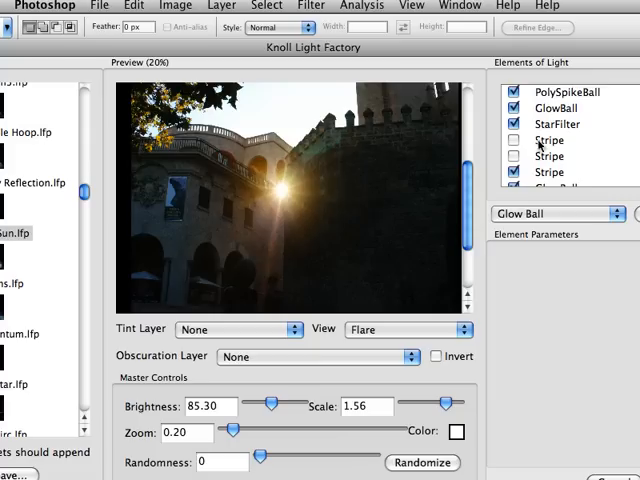
{"action": "left_click", "coordinate": [514, 124]}
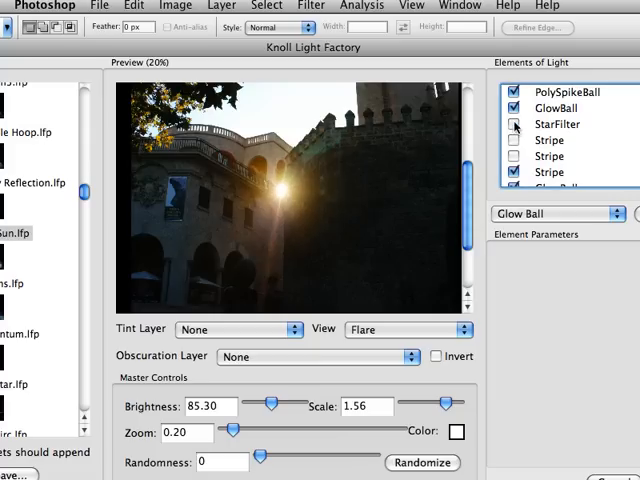
{"action": "left_click", "coordinate": [514, 108]}
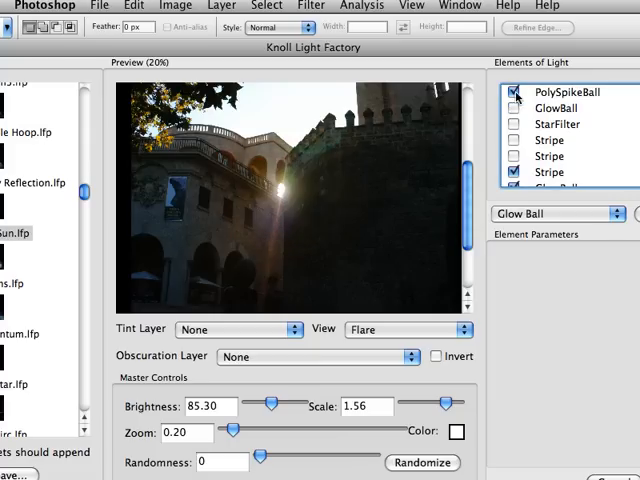
Step: Stretch the remaining Stripe into a near-horizontal streak and pick Sparkle as the next element
{"action": "left_click", "coordinate": [549, 172]}
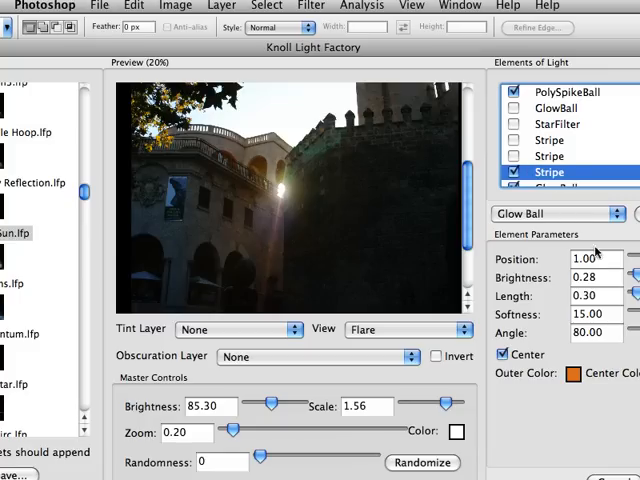
{"action": "type", "text": "-6.92"}
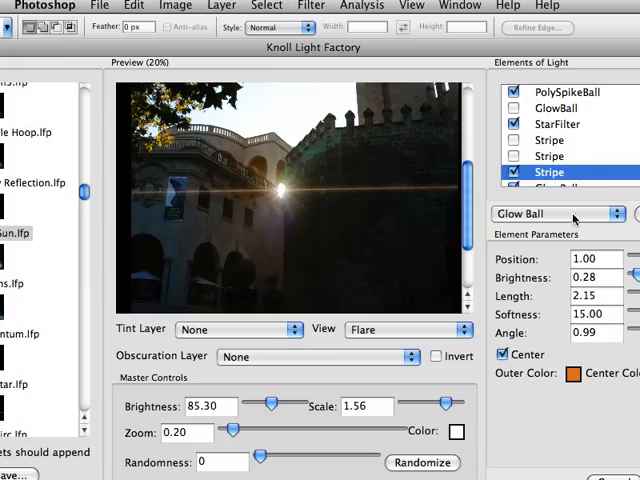
{"action": "left_click", "coordinate": [557, 214]}
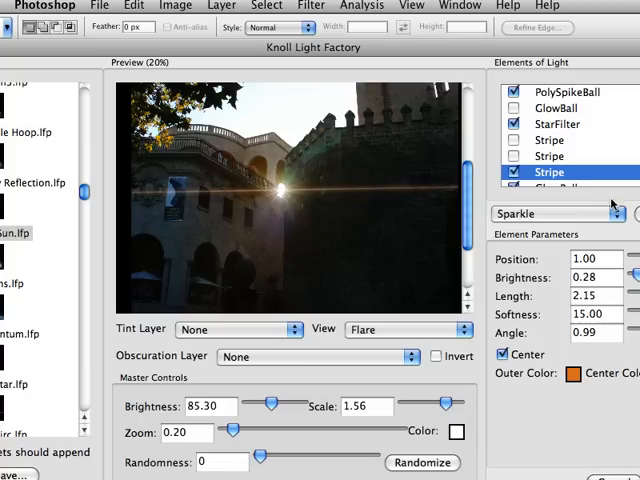
Step: Add a Sparkle element to the Knoll Light Factory flare (brightness 0.89, scale 0.32, count 20)
{"action": "left_click", "coordinate": [553, 178]}
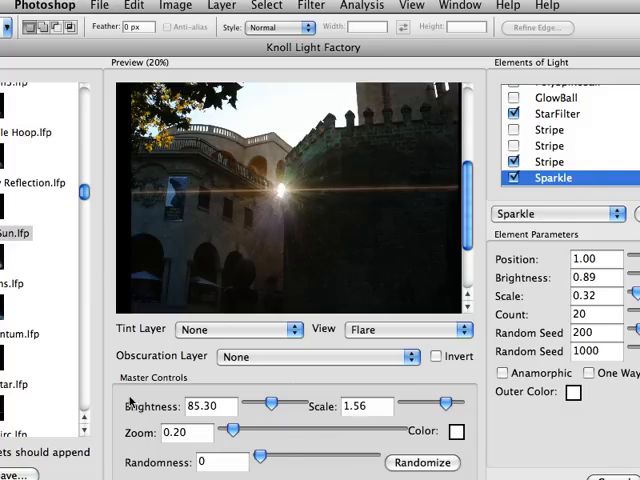
{"action": "mouse_move", "coordinate": [278, 393]}
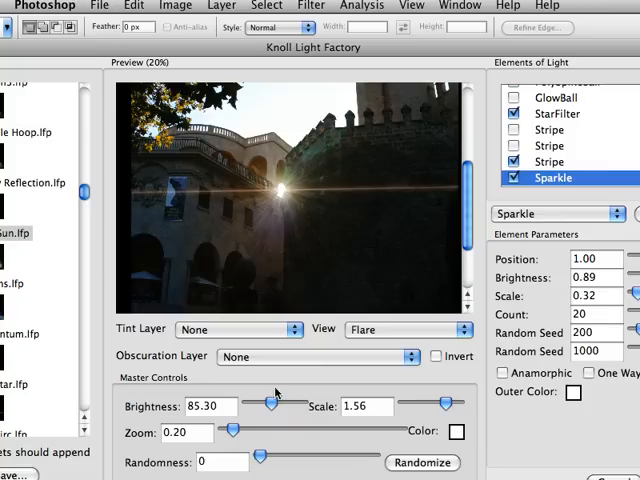